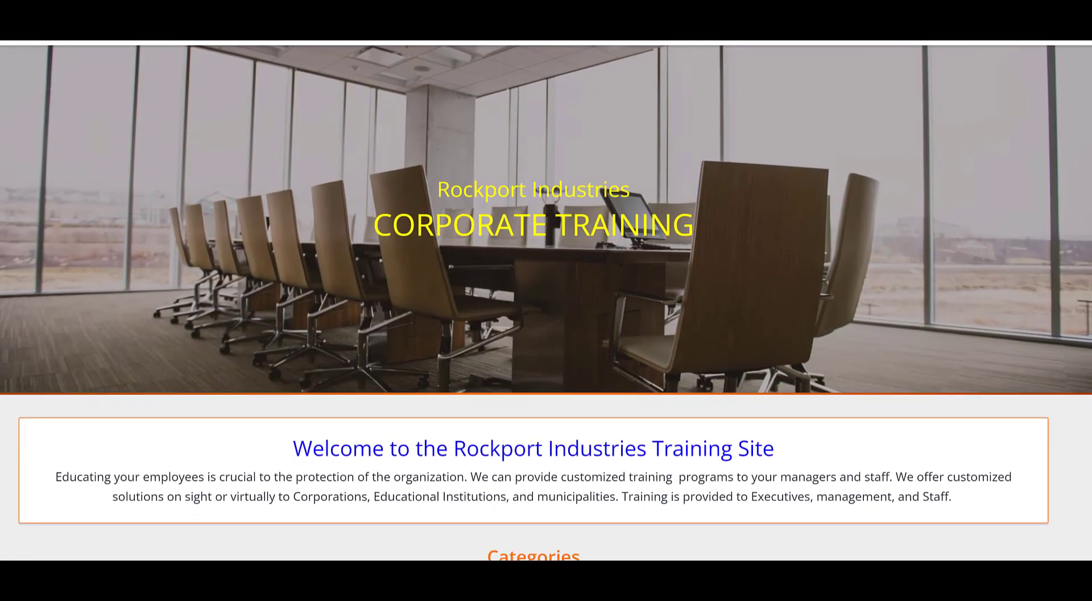
Scroll the Rockport Industries home page down to the Categories carousel.
scroll(down, 3)
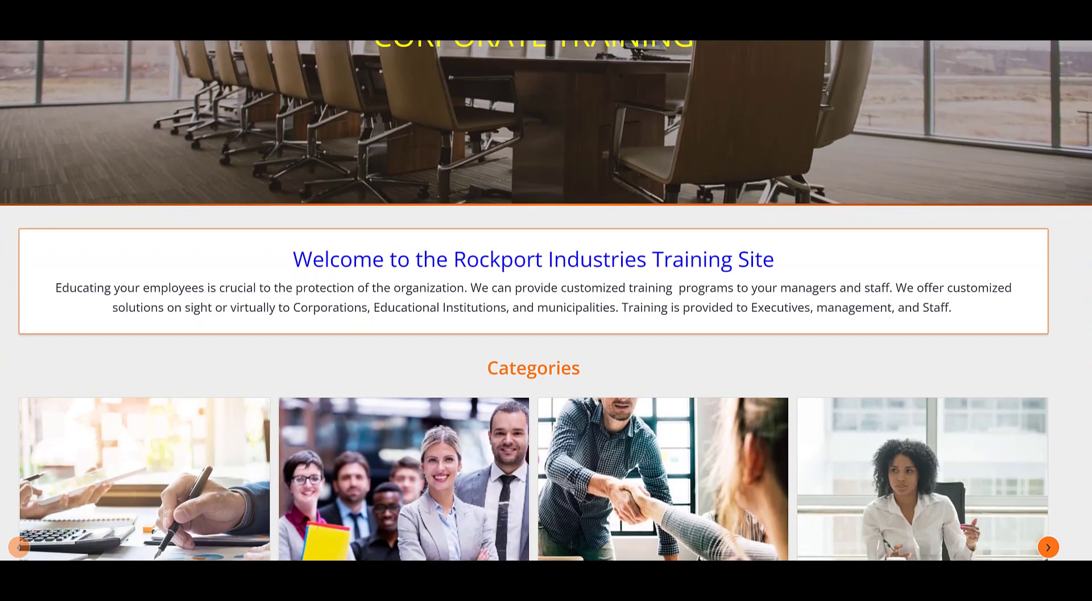
scroll(down, 3)
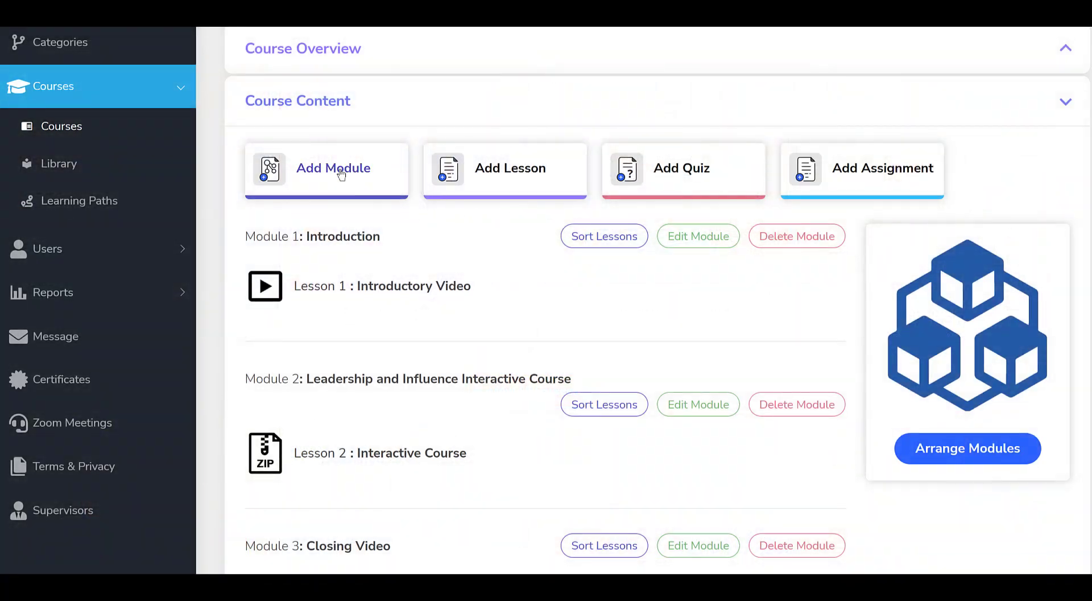
Open the Create A New Lesson dialog and place the cursor in its Title field.
click(333, 168)
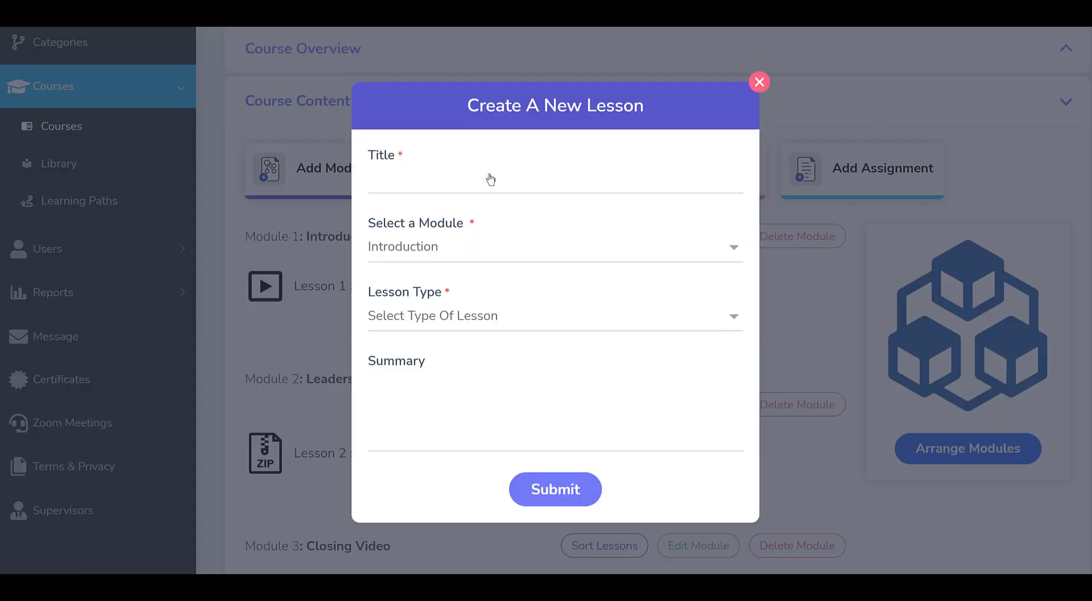
click(554, 315)
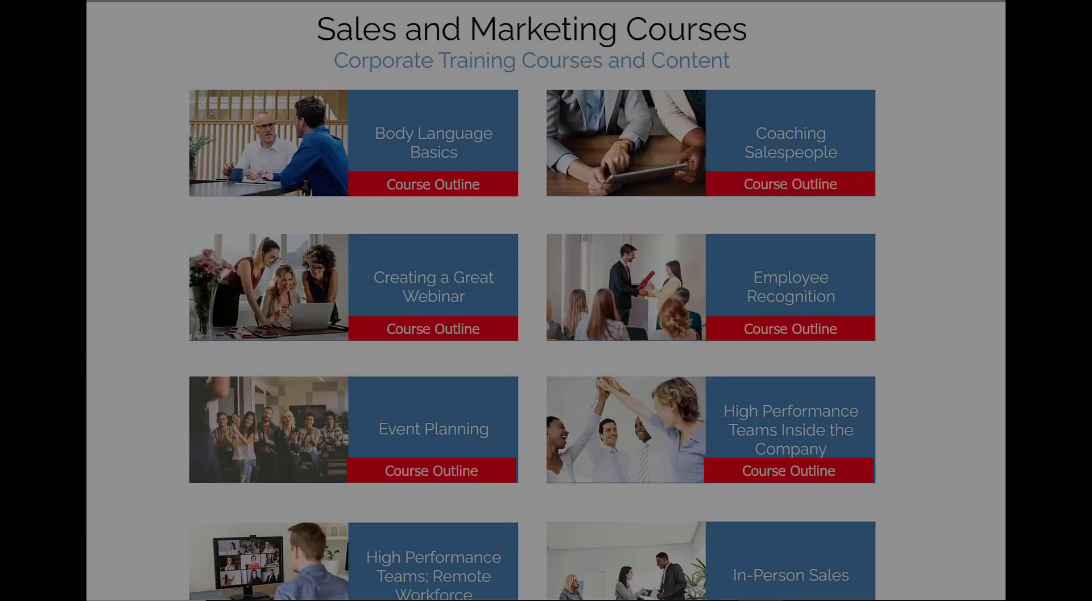
Scroll the catalog to Internet Marketing Fundamentals, Media and Public Relations and Motivating Your Sales Team.
scroll(down, 3)
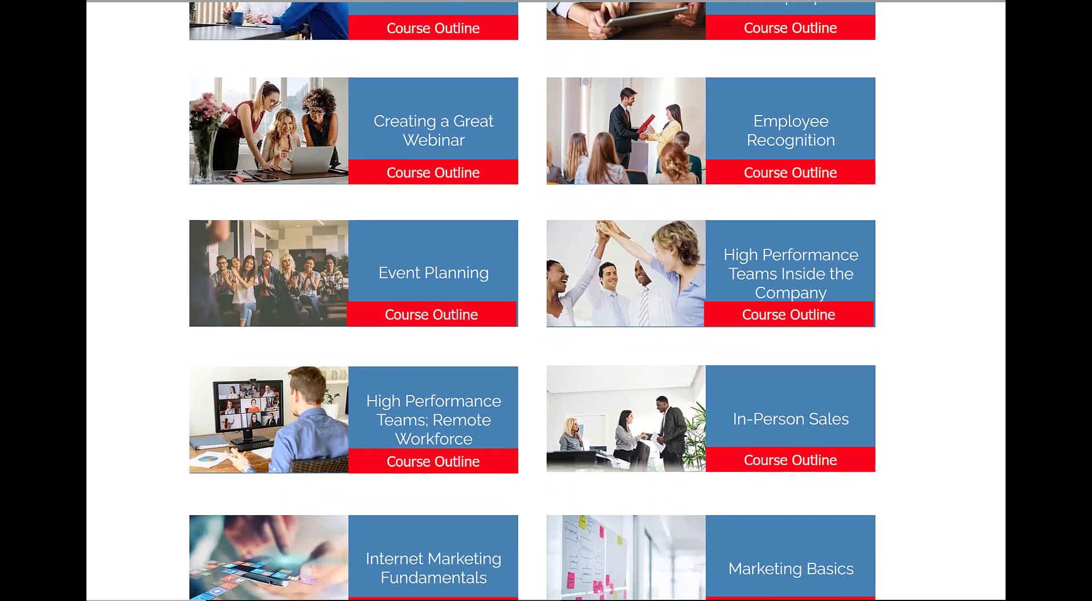
scroll(down, 3)
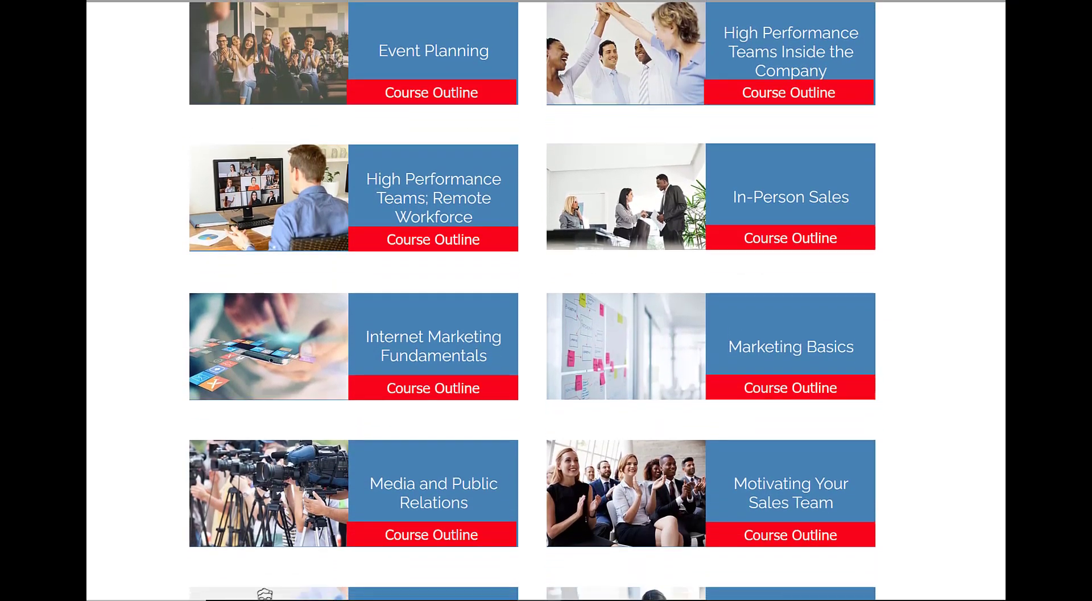